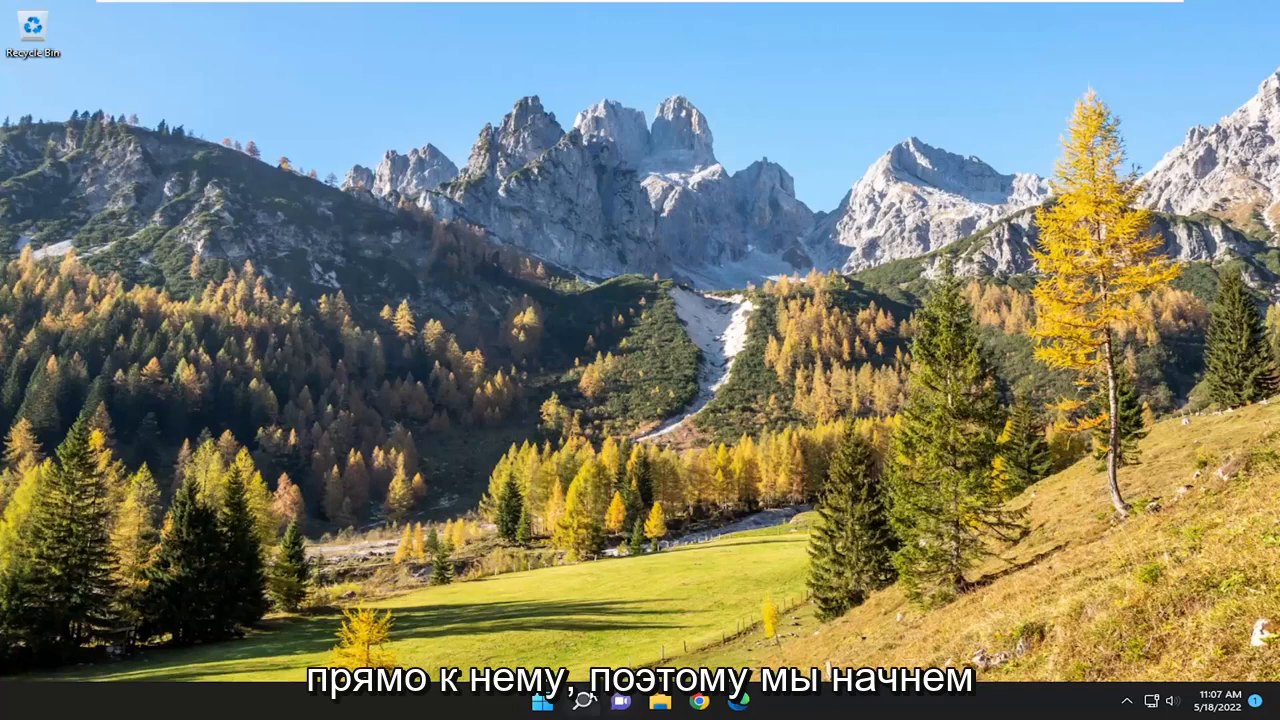
Search Windows for "word" and launch Microsoft Word.
text(word)
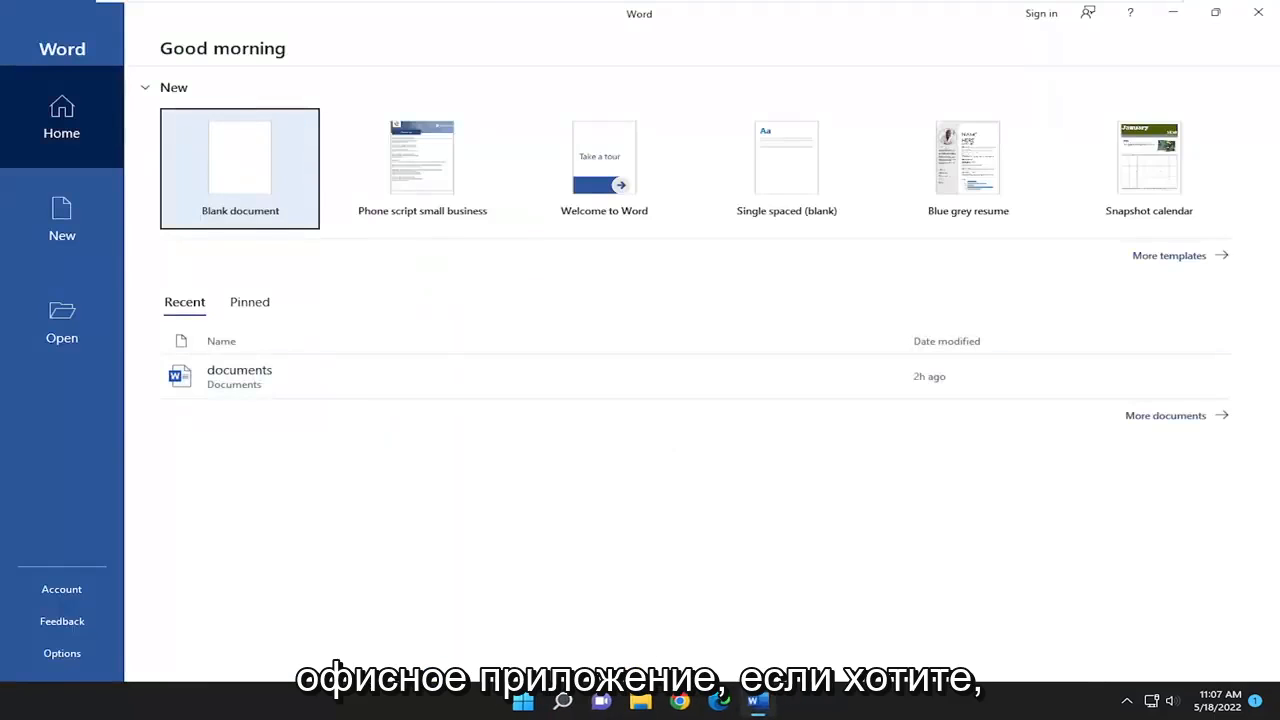
Start a blank document and open the Word Options dialog from File.
click(240, 167)
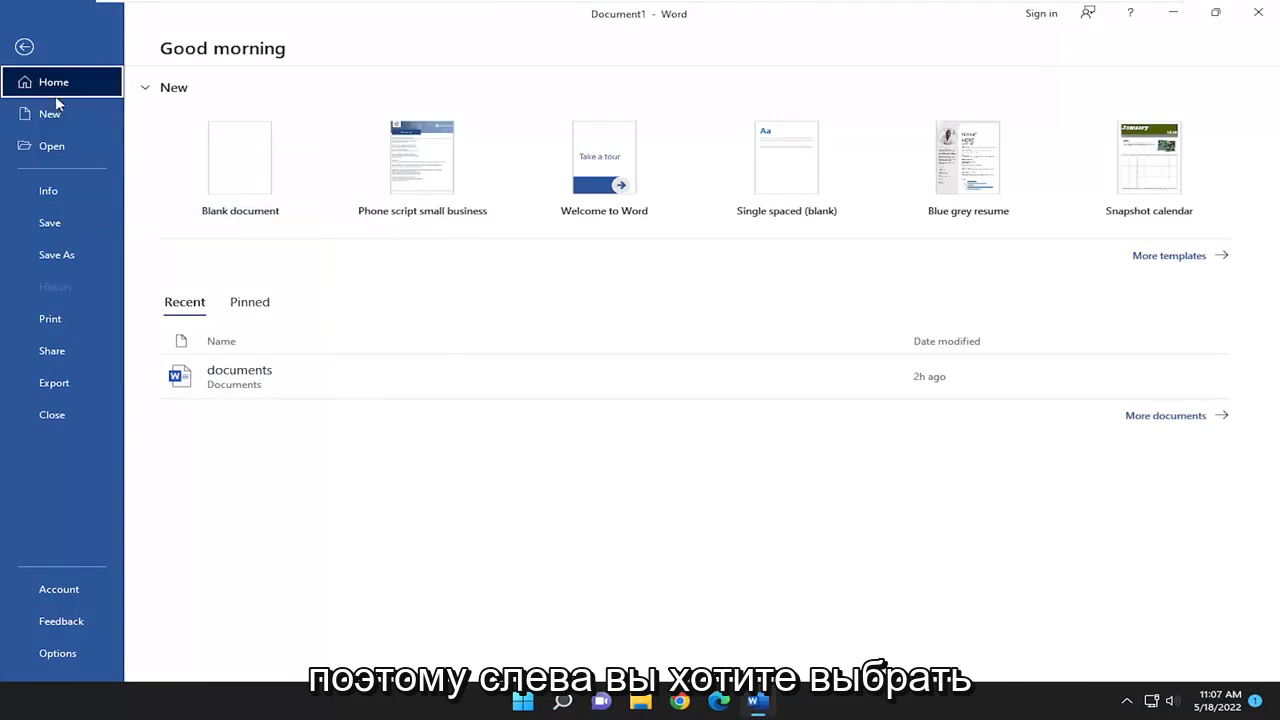
mouse_move(60, 560)
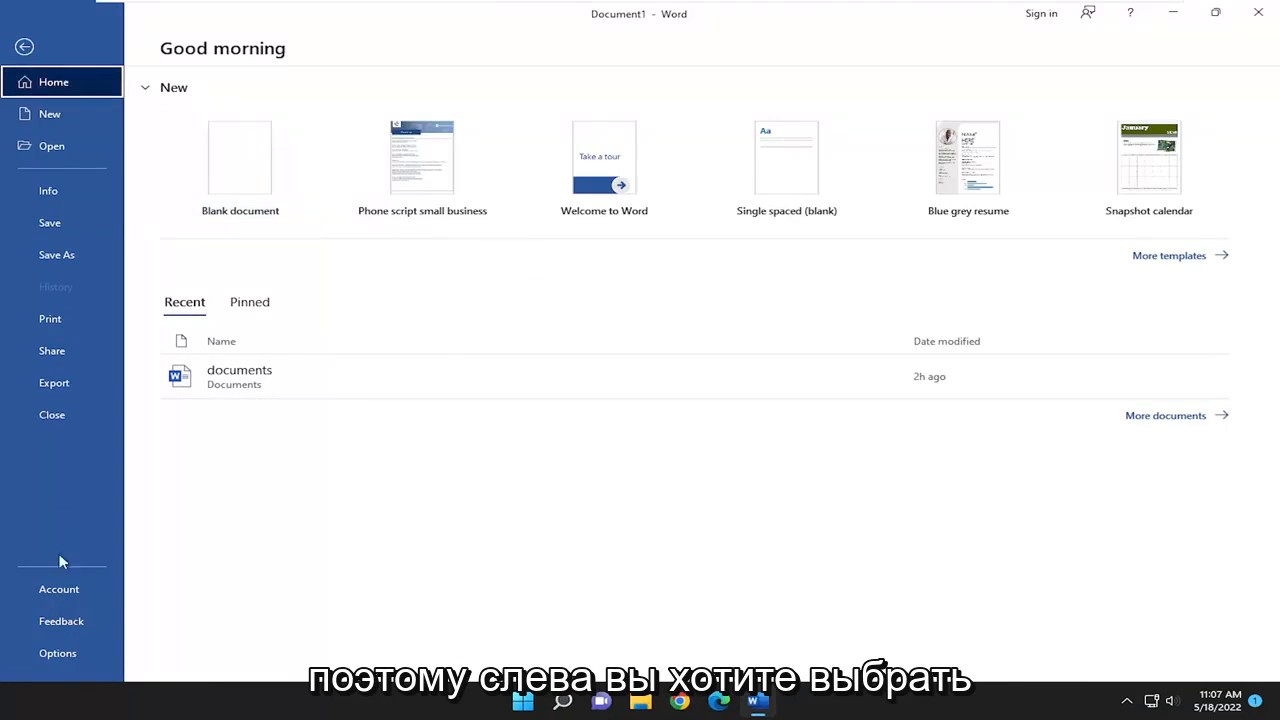
click(57, 653)
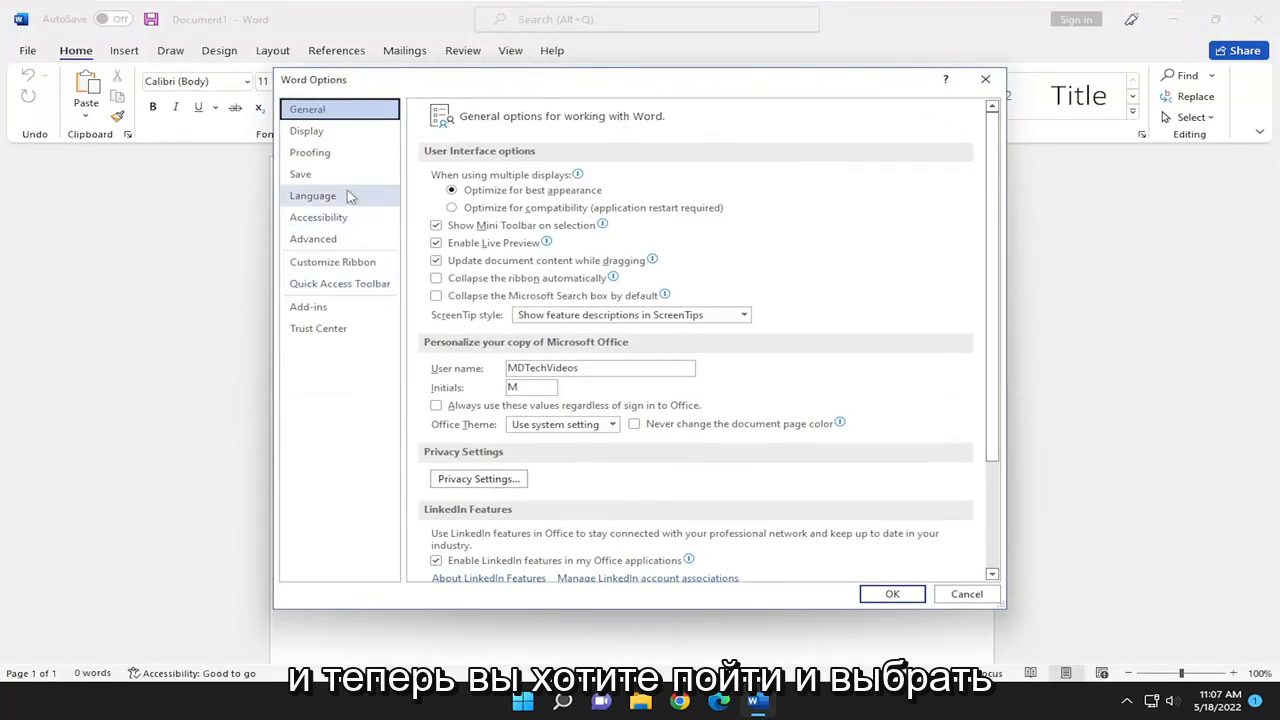
Under Language, add French (France) as an Office display language.
click(312, 195)
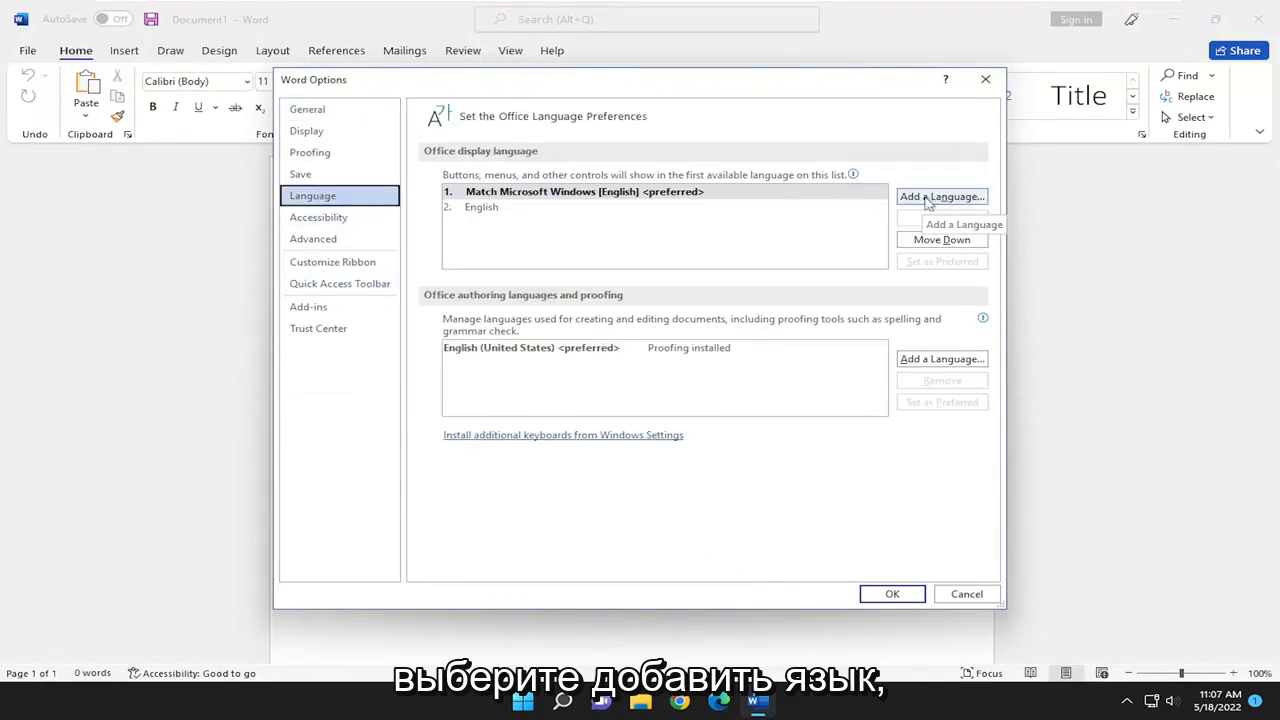
click(941, 196)
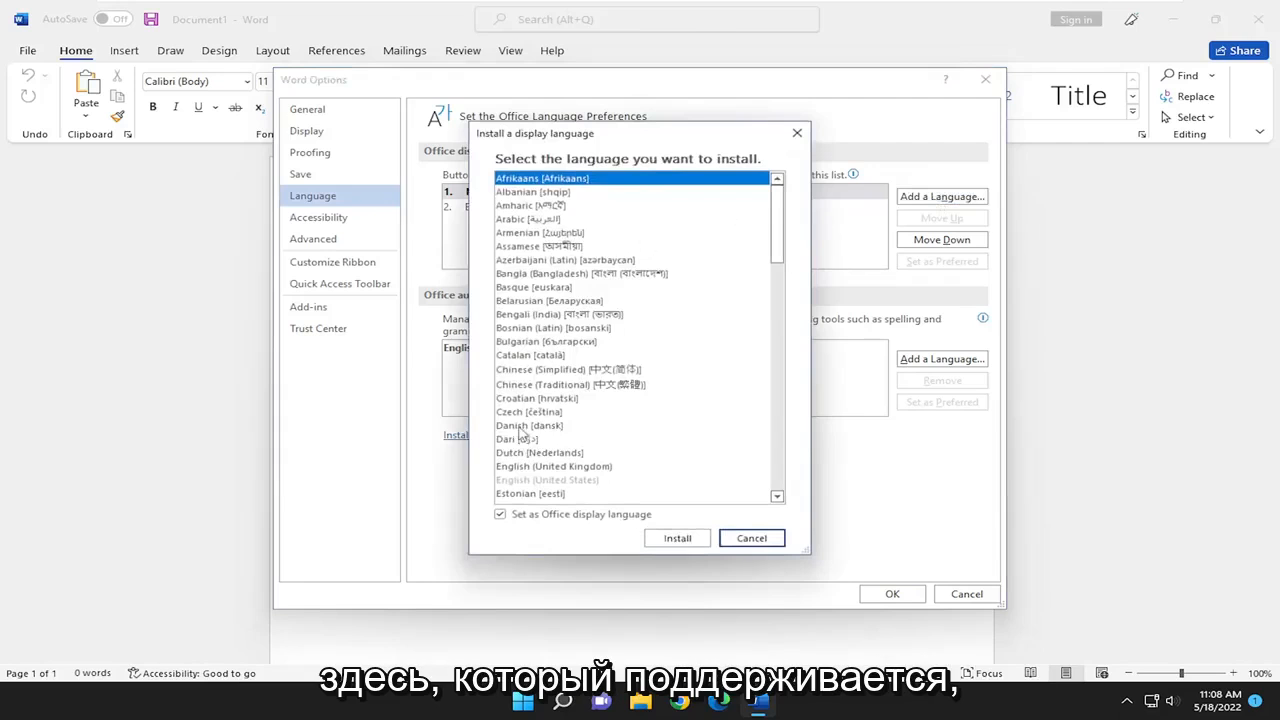
scroll(down, 3)
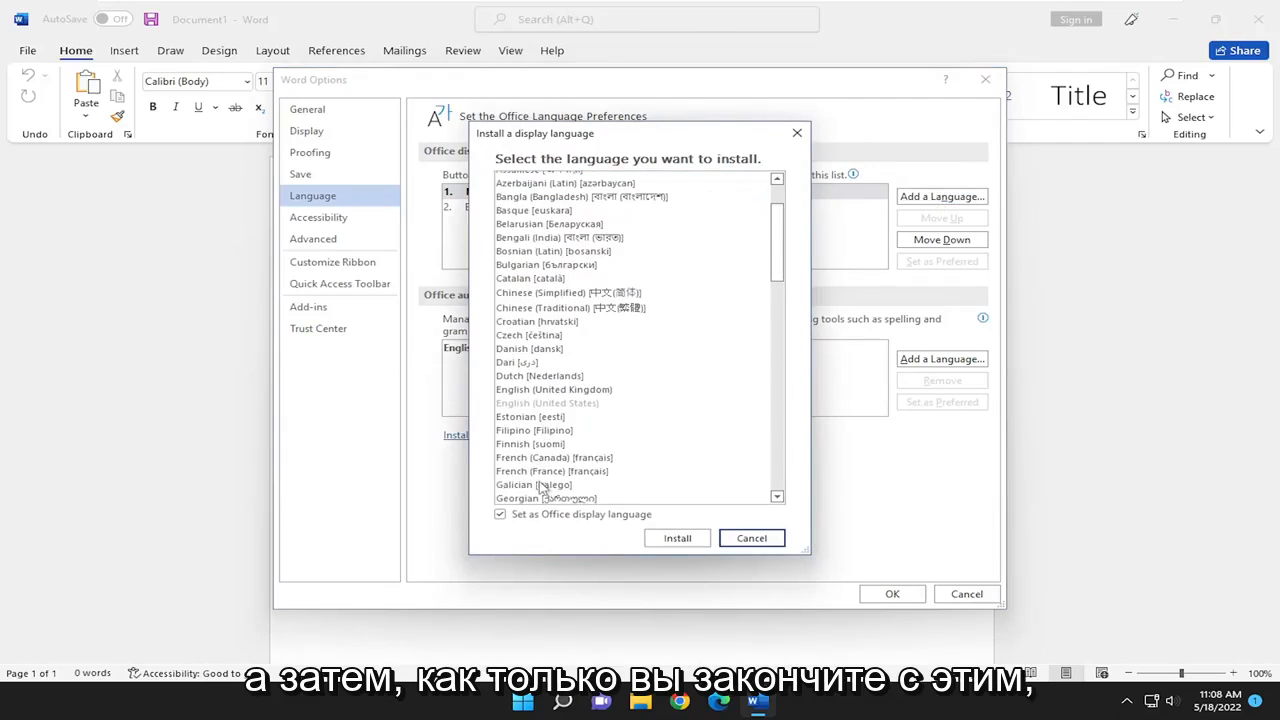
click(677, 538)
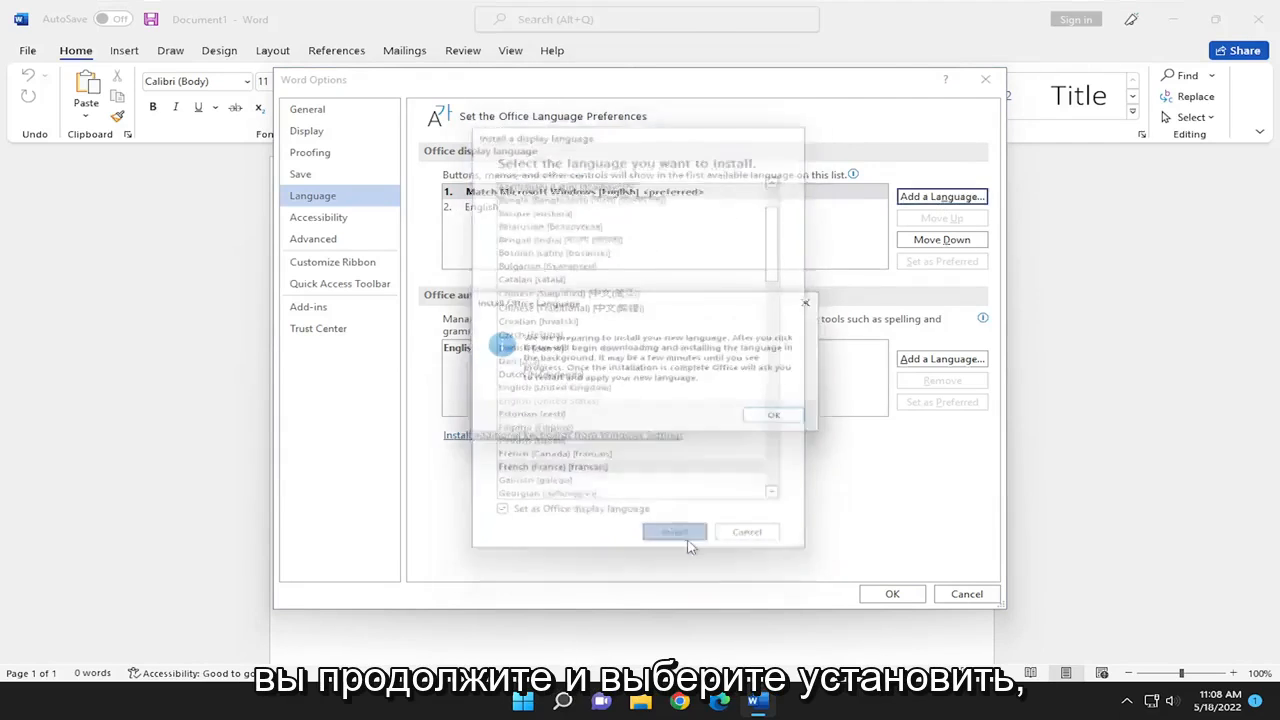
Install the French display language and acknowledge the background download notice.
click(674, 531)
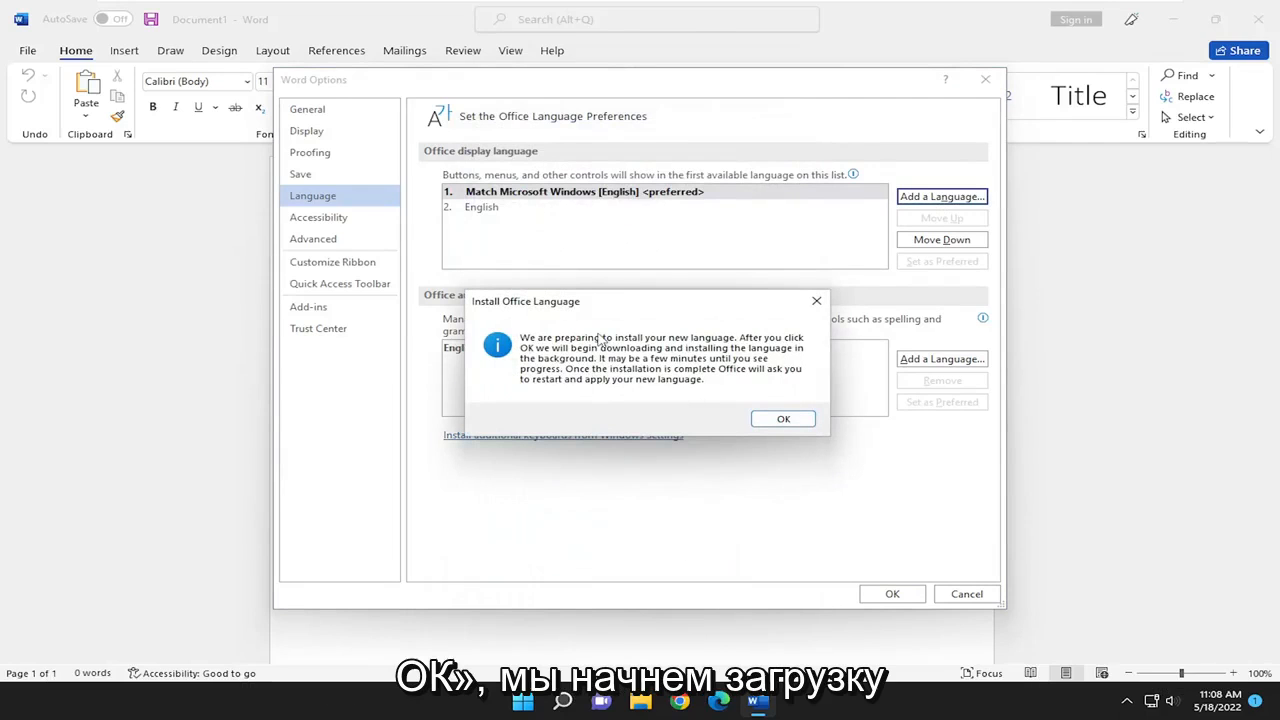
mouse_move(673, 358)
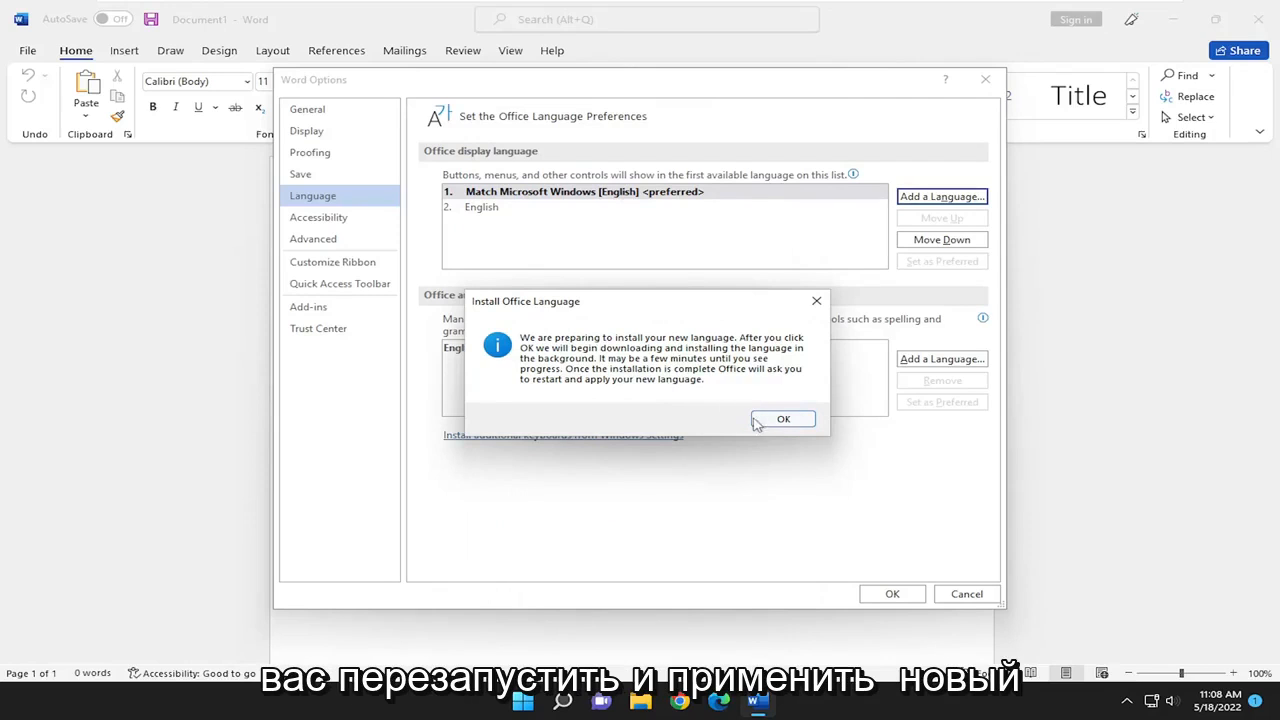
click(784, 418)
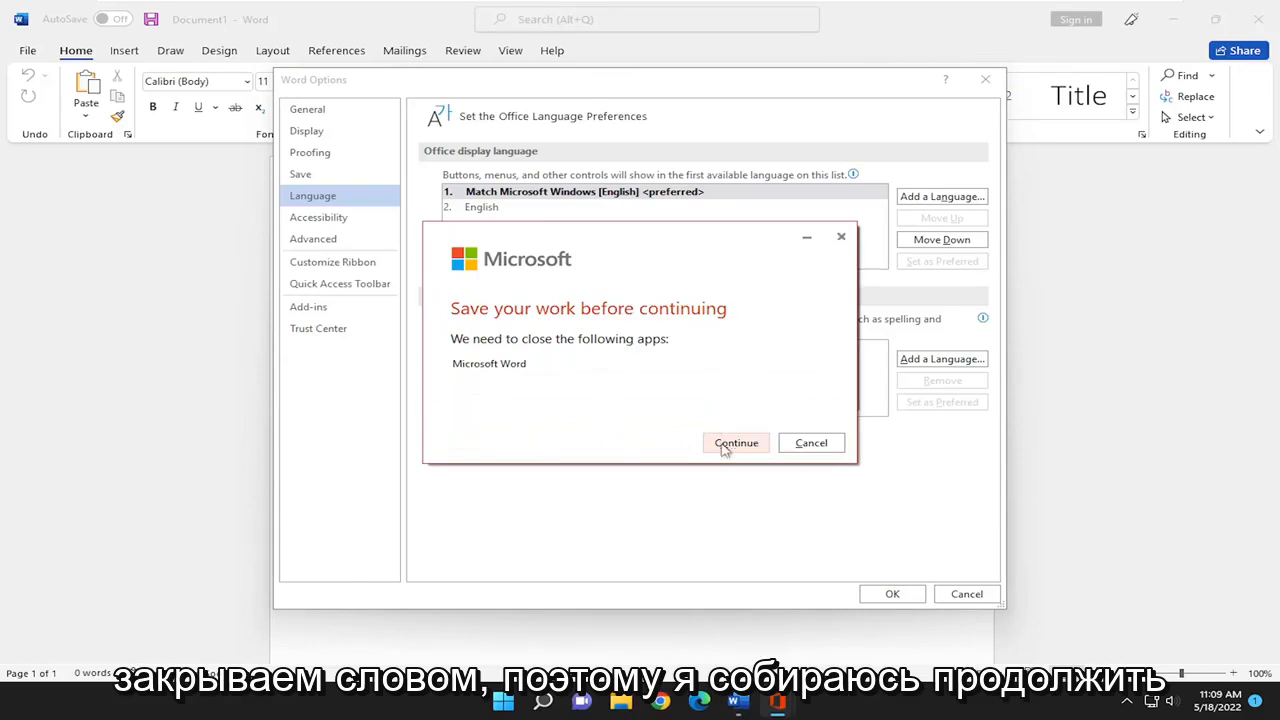
Let Office close Word, then relaunch Word in French.
click(736, 442)
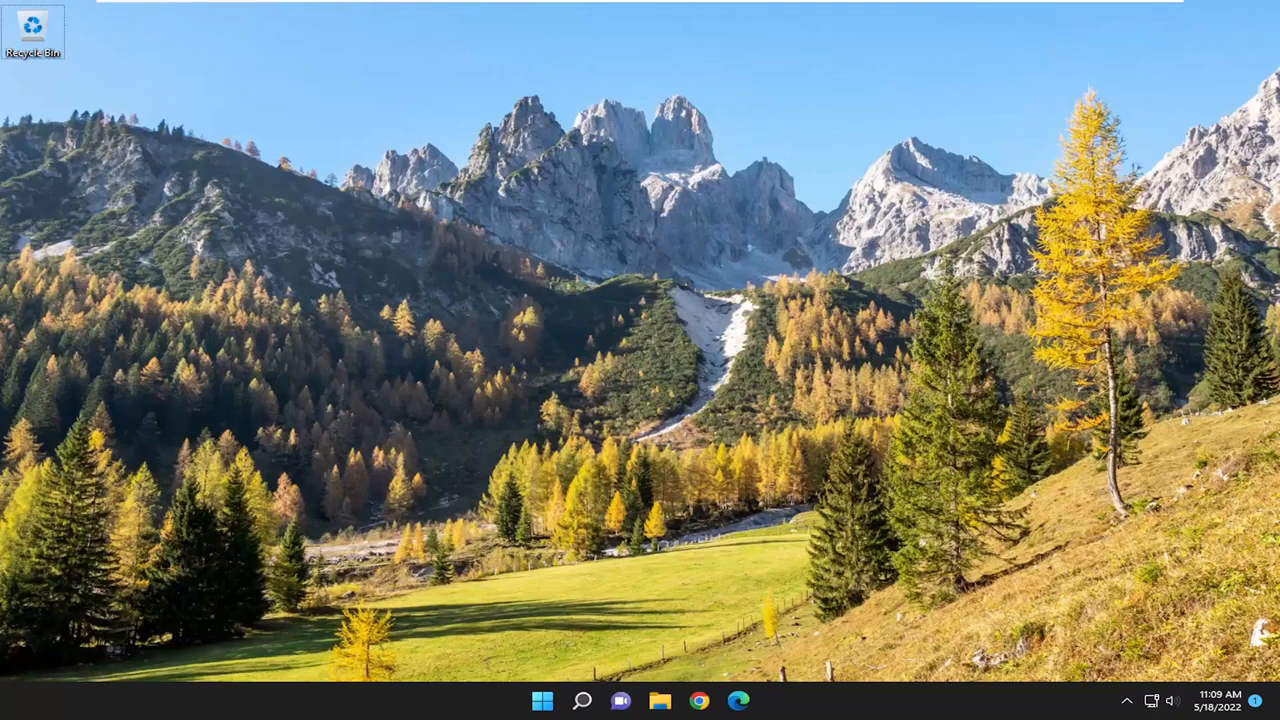
click(728, 700)
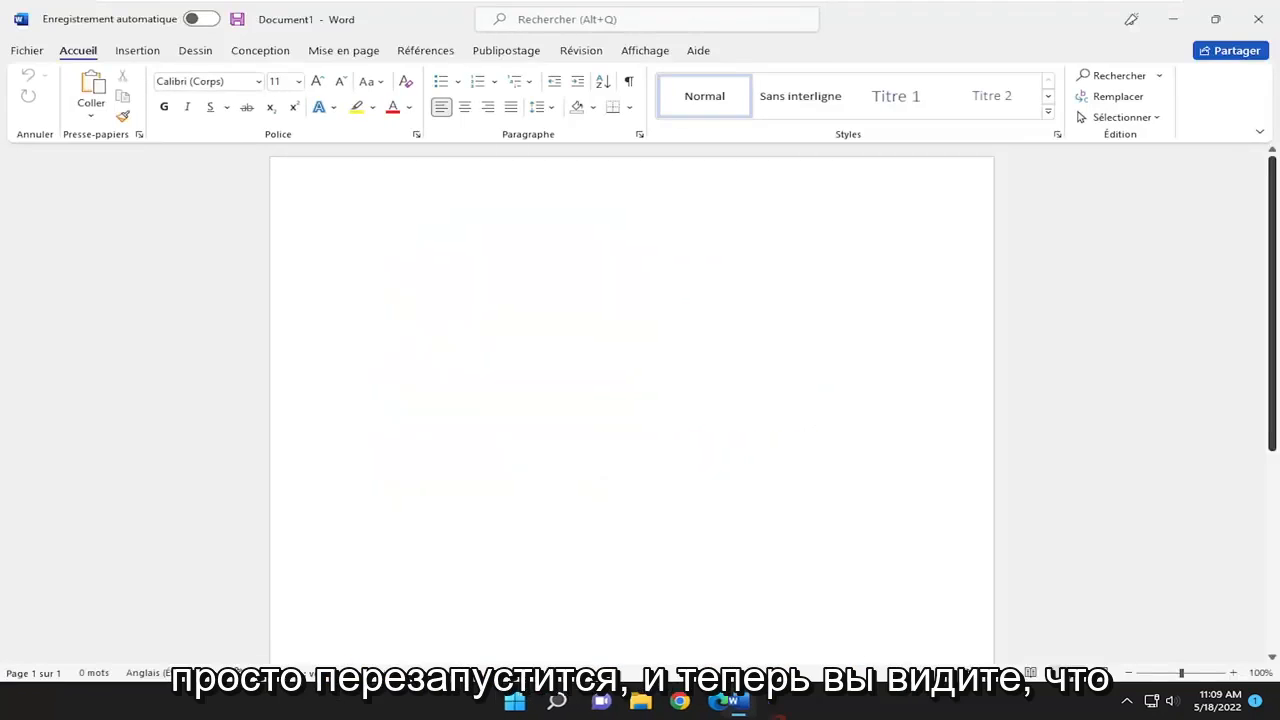